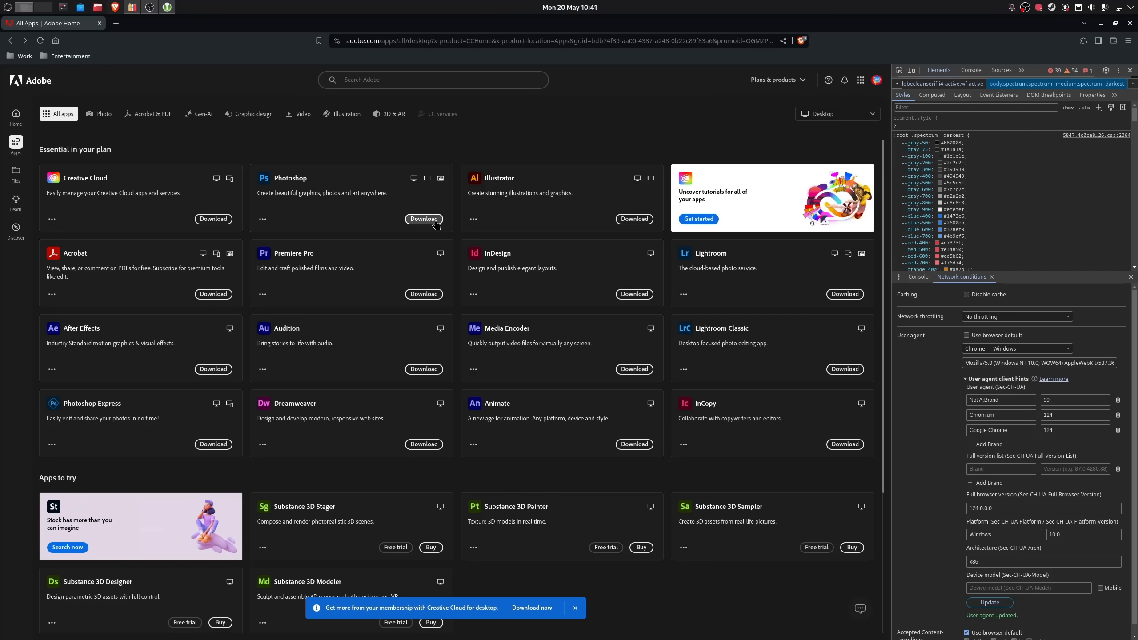
Step: Run the Creative Cloud installer executable inside the Win64 'Adobe' bottle
left_click(423, 219)
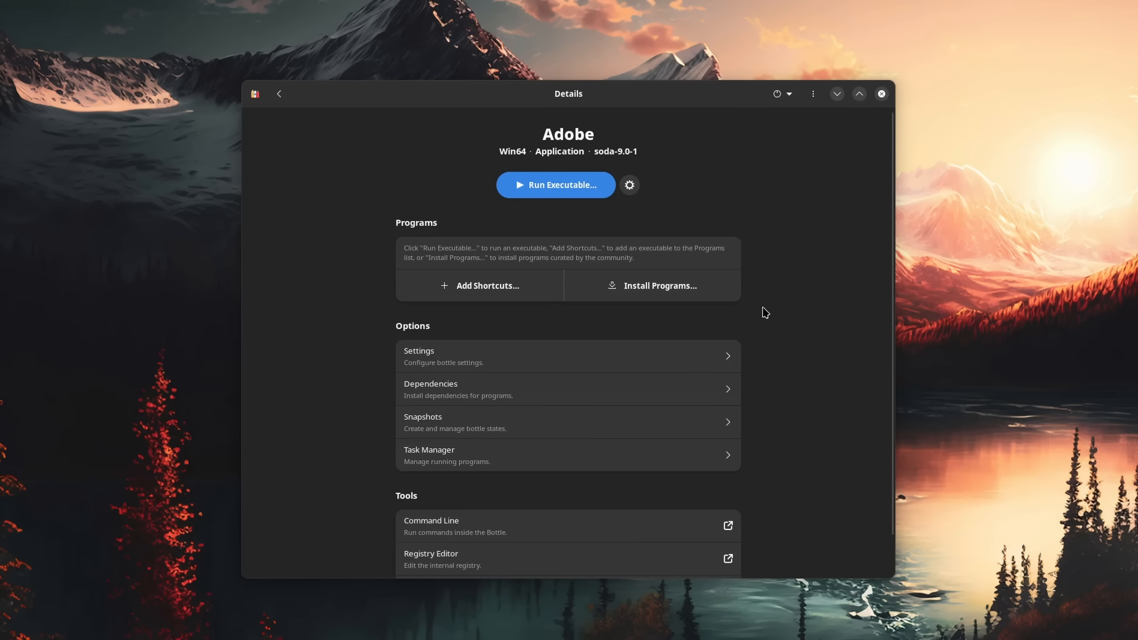
left_click(555, 184)
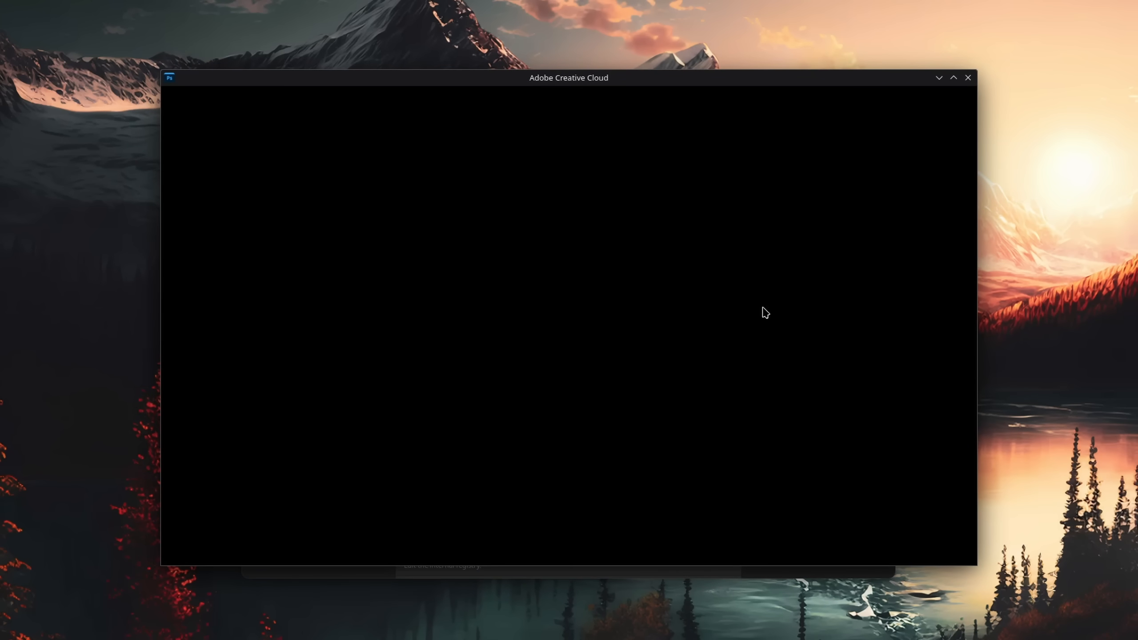